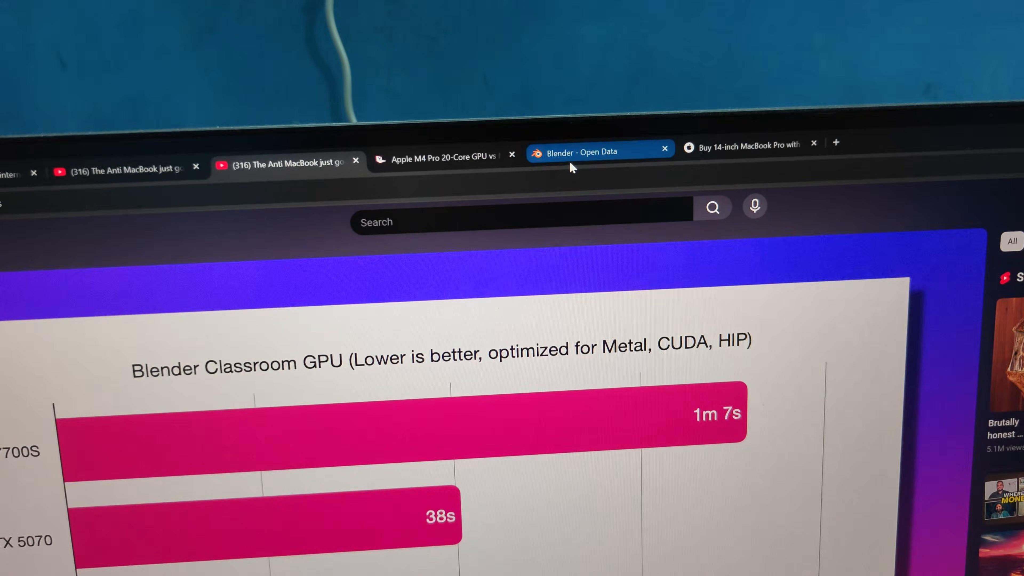
- Bring the Blender Open Data query for RTX 5070 Ti, RTX 5070 and Apple M4 Pro into view
{"action": "scroll", "scroll_direction": "up", "scroll_amount": 3}
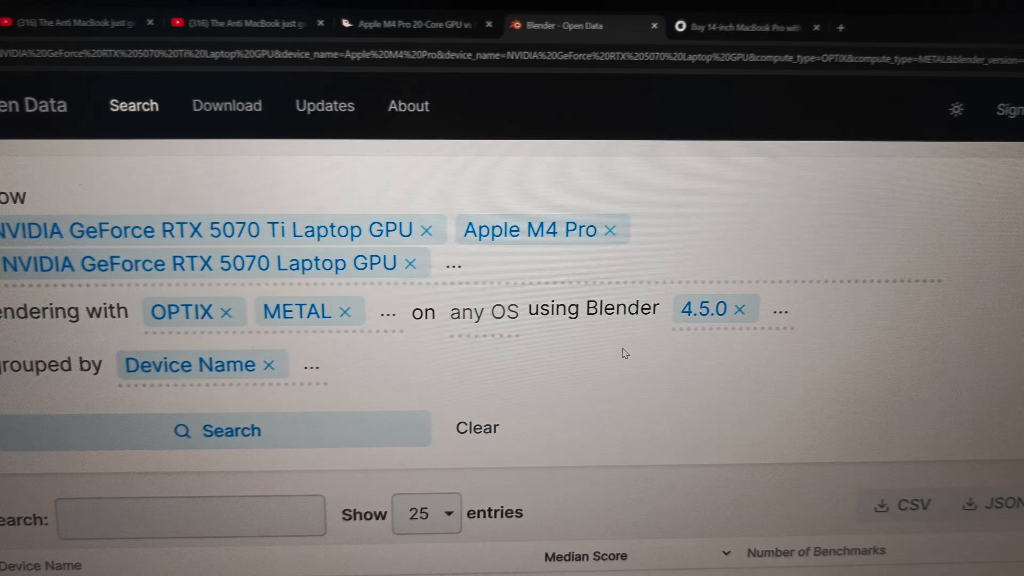
- Review the median scores (4998.09, 4036.65, 2571.41, 2373.57) and return to the YouTube Classroom GPU chart
{"action": "scroll", "scroll_direction": "down", "scroll_amount": 3}
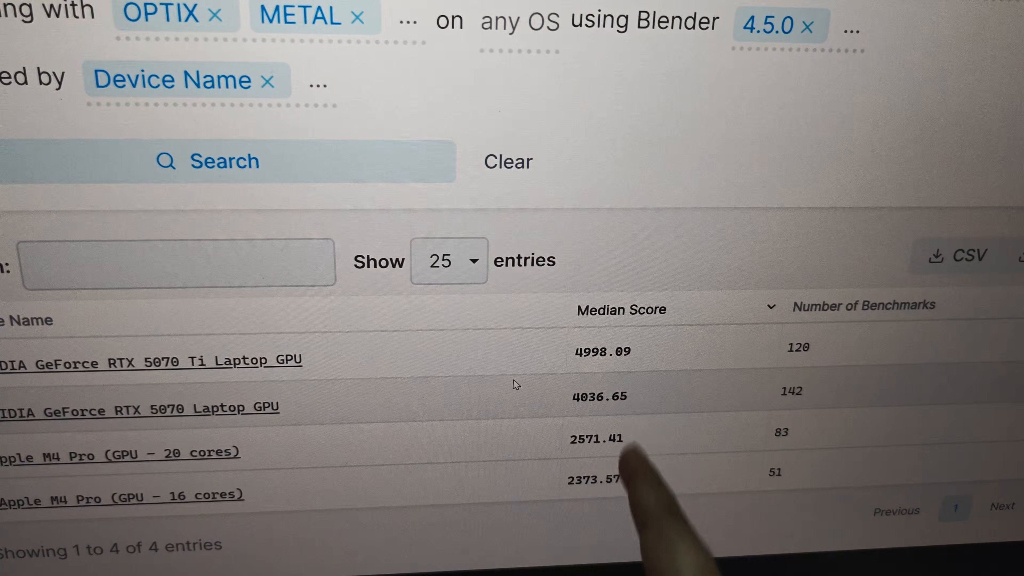
{"action": "scroll", "scroll_direction": "down", "scroll_amount": 3}
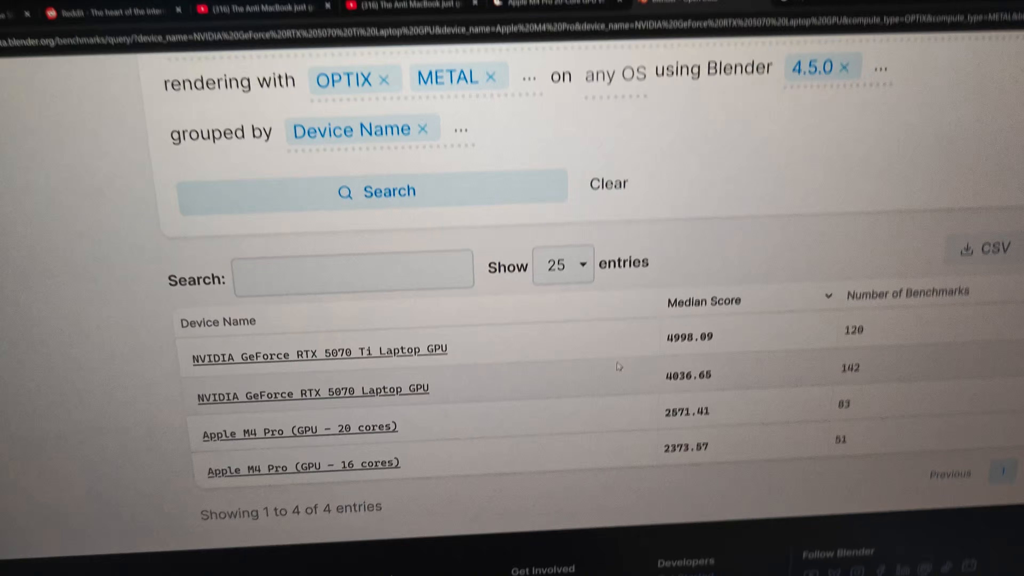
{"action": "scroll", "scroll_direction": "down", "scroll_amount": 3}
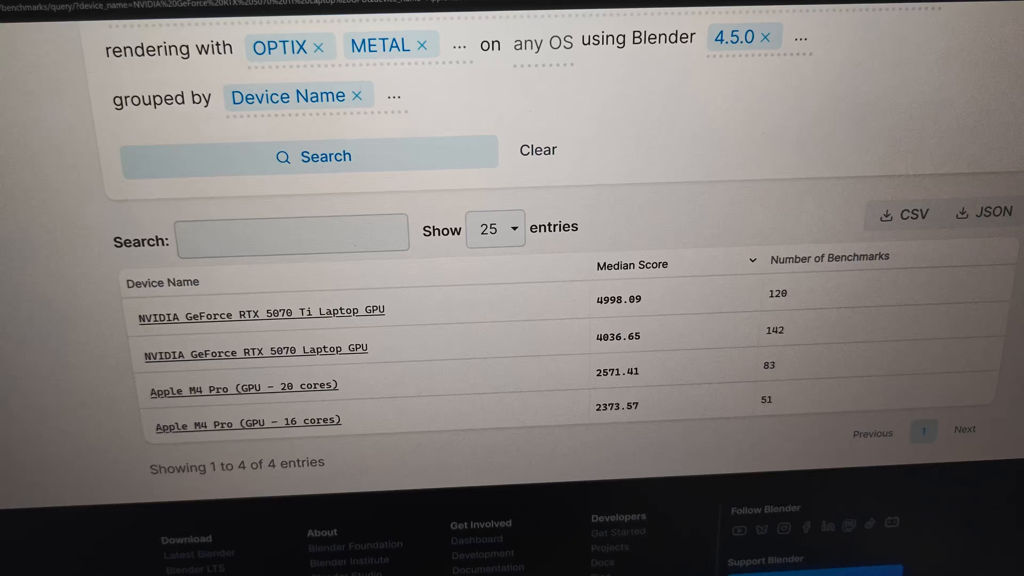
{"action": "key", "text": "alt+tab"}
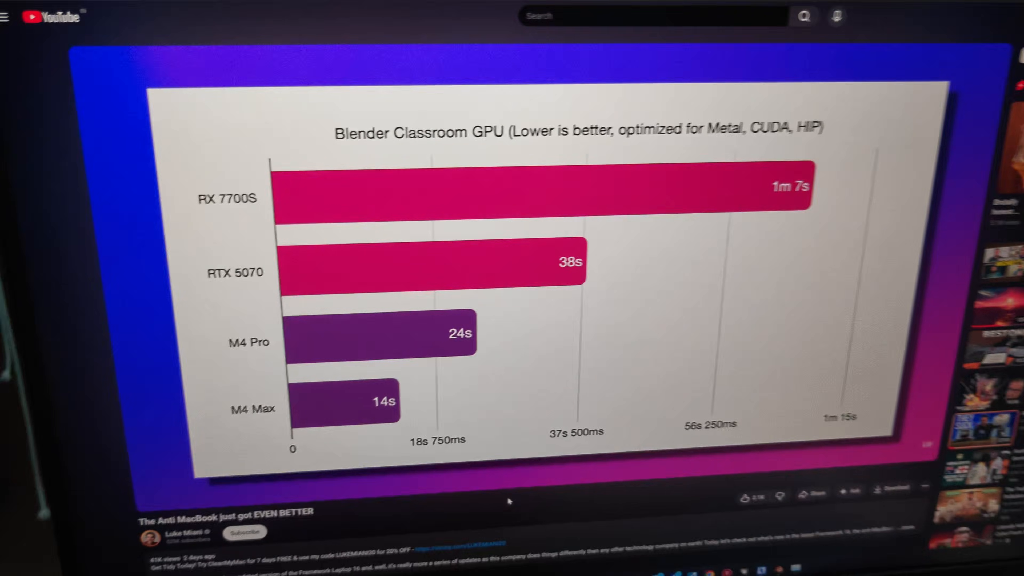